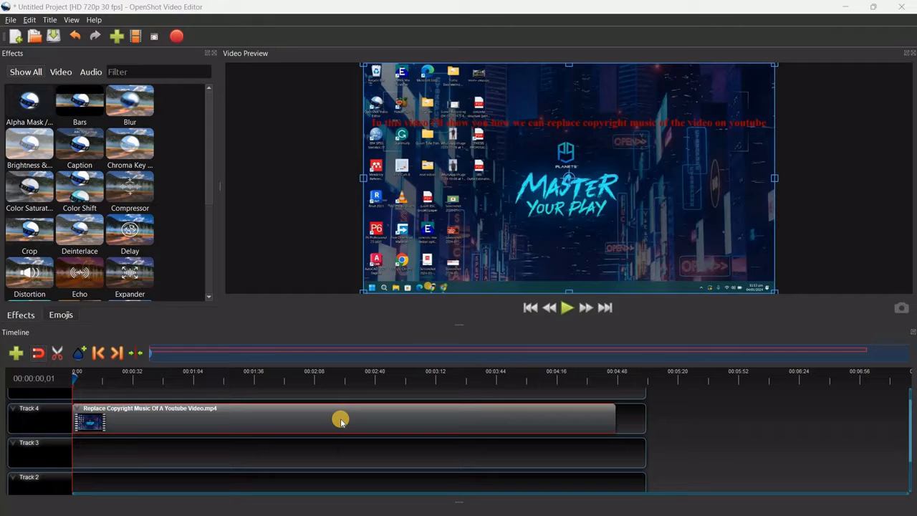
After checking the clip's context menu, show the Properties dock through View > Docks.
right_click(340, 418)
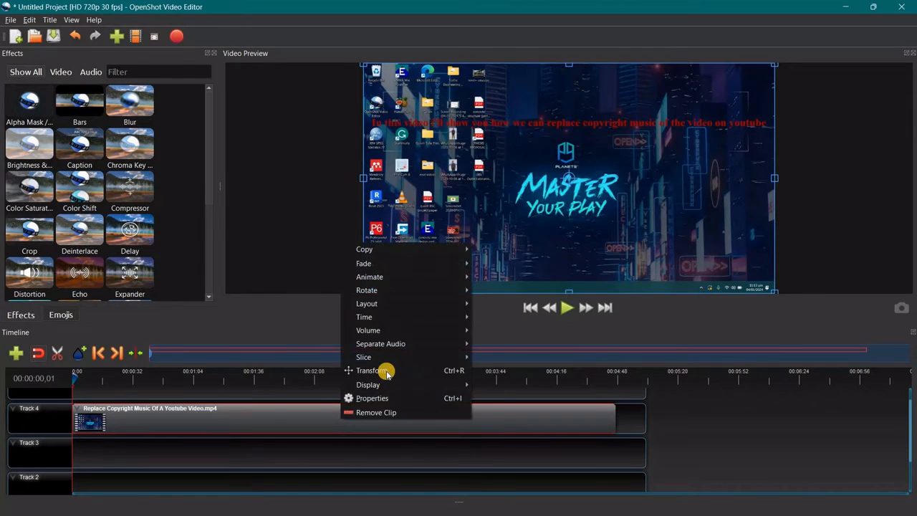
mouse_move(367, 330)
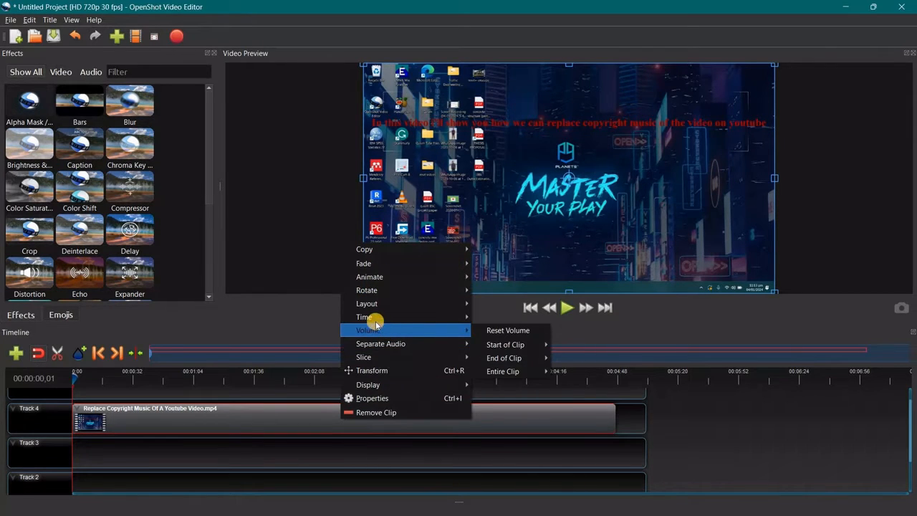
mouse_move(364, 316)
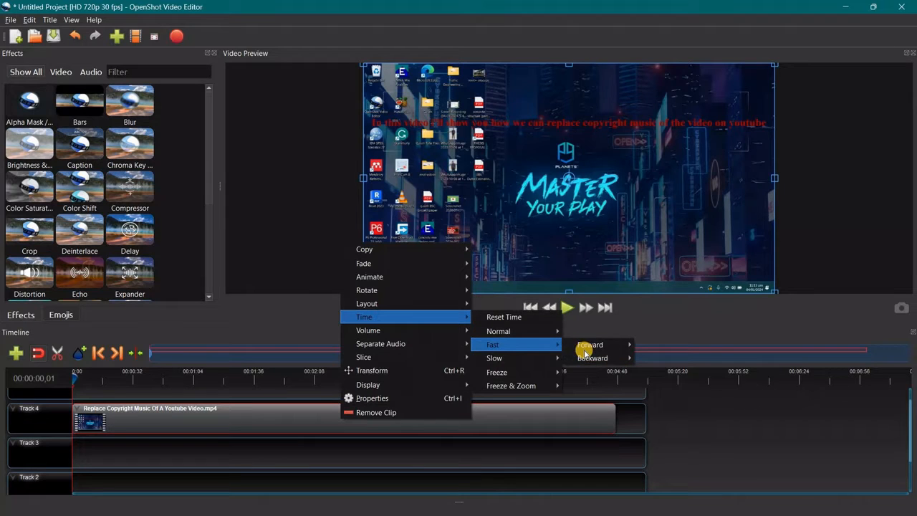
mouse_move(589, 344)
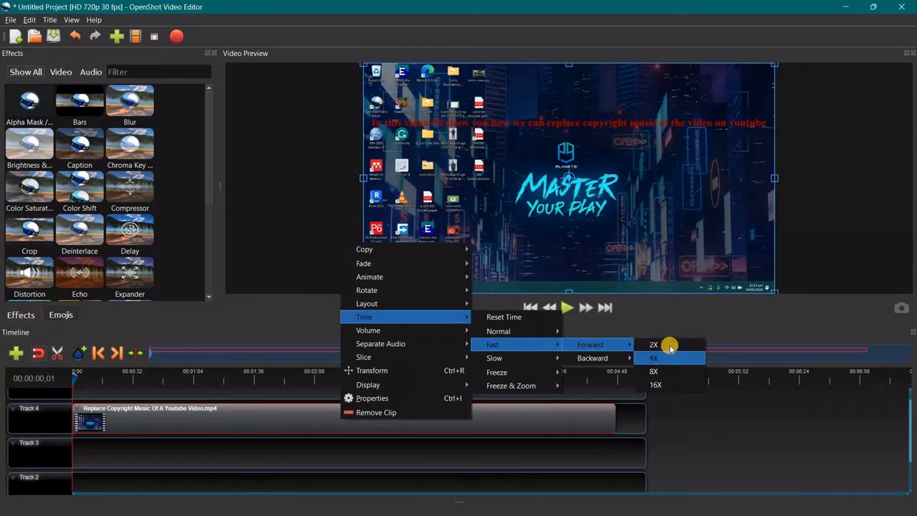
mouse_move(679, 380)
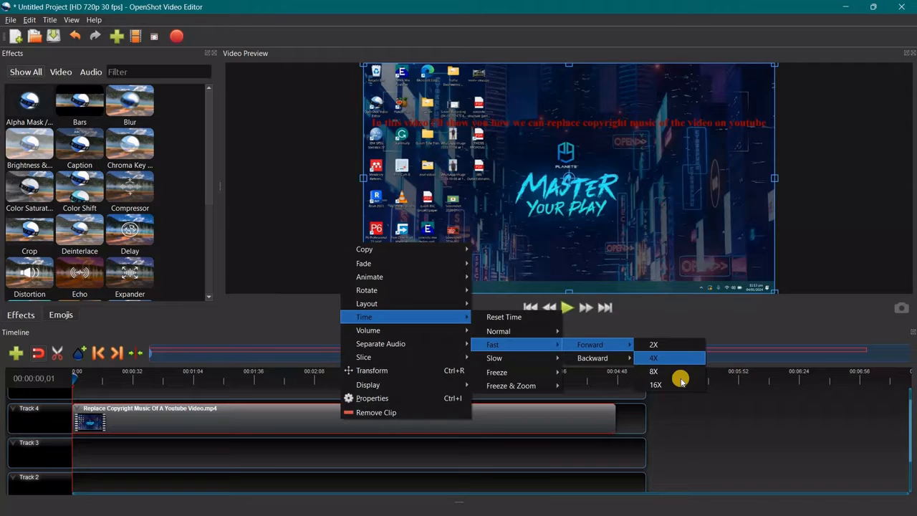
mouse_move(681, 355)
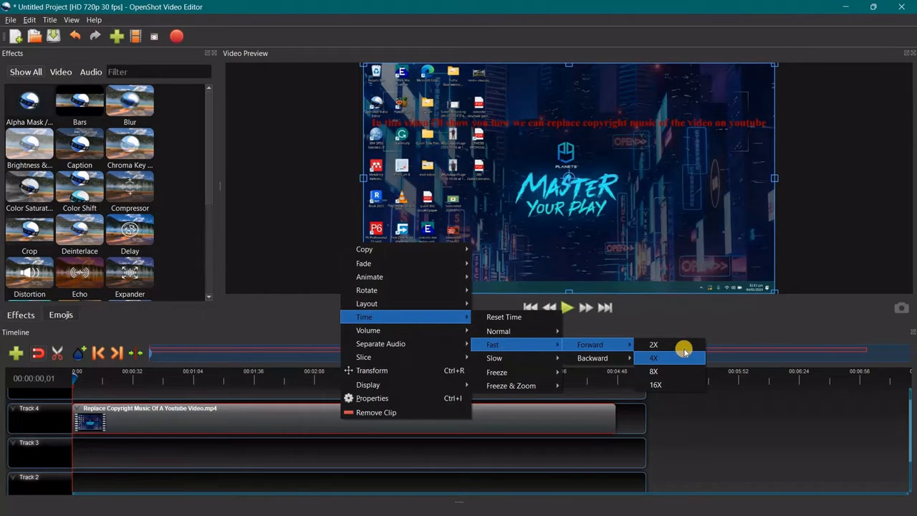
mouse_move(697, 376)
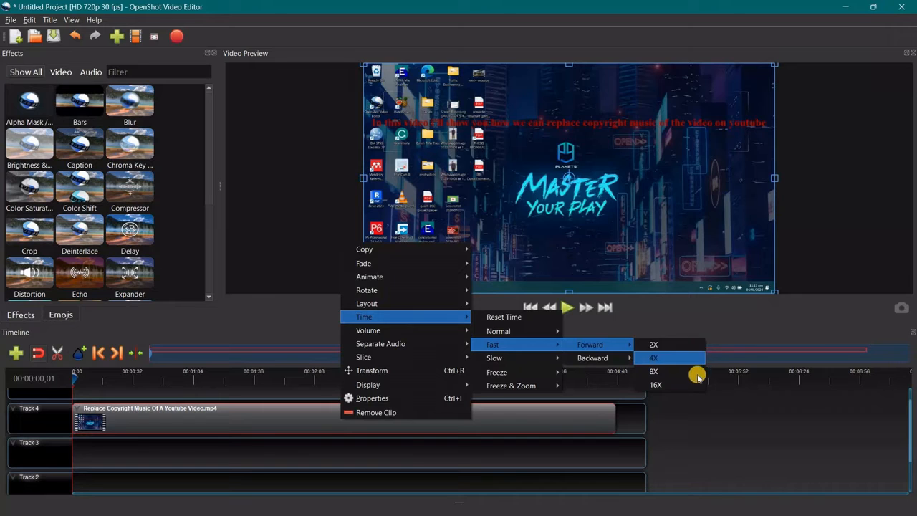
mouse_move(695, 371)
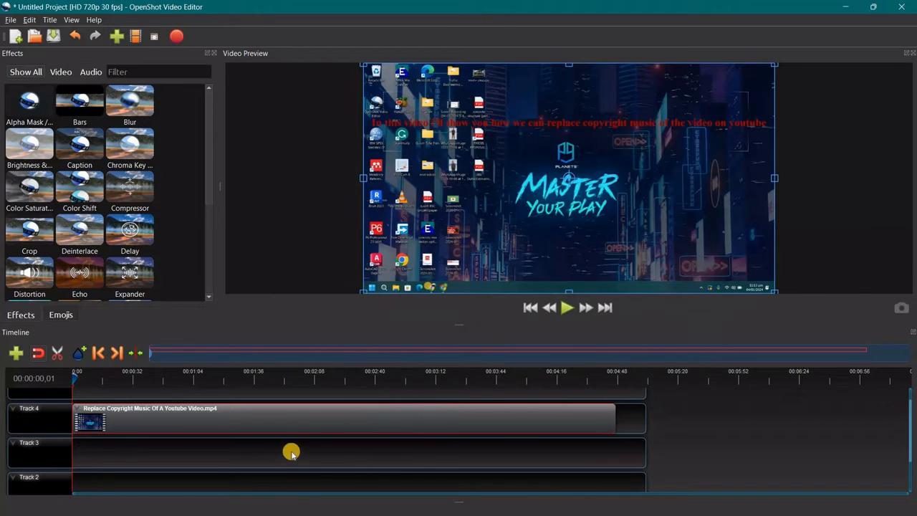
mouse_move(303, 416)
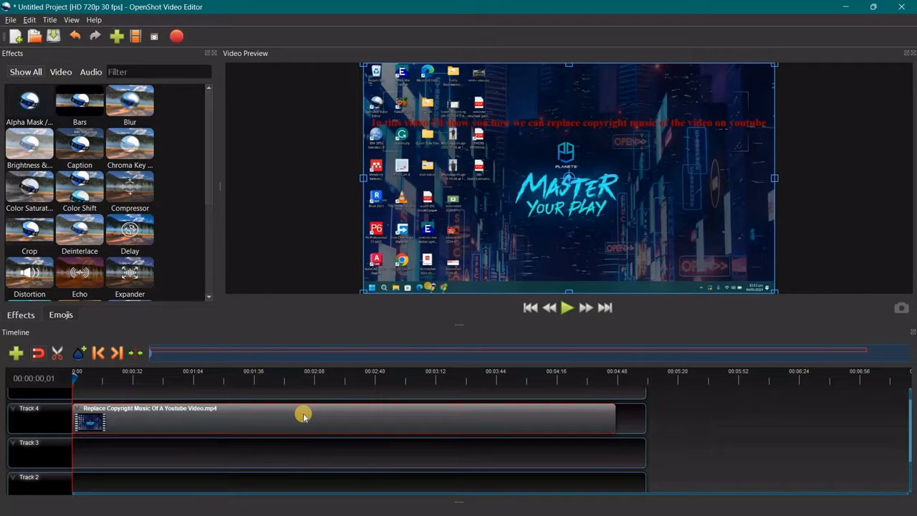
right_click(304, 416)
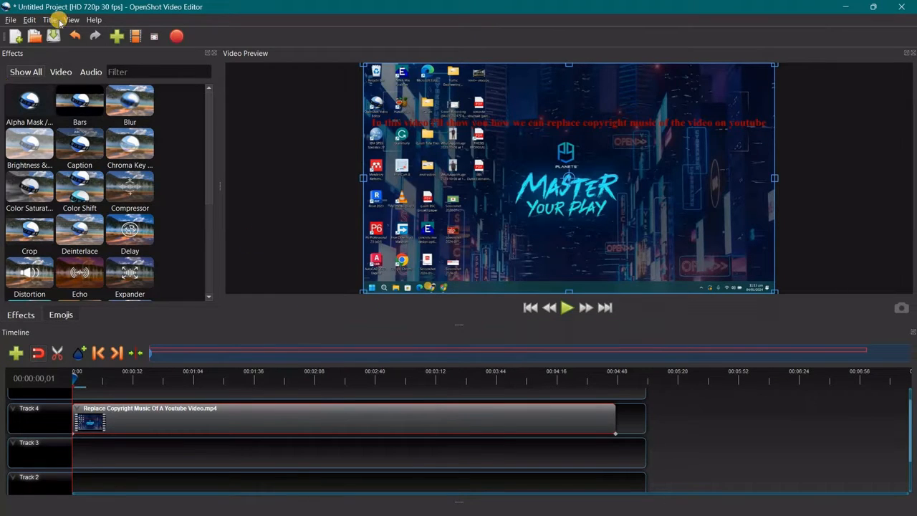
click(71, 19)
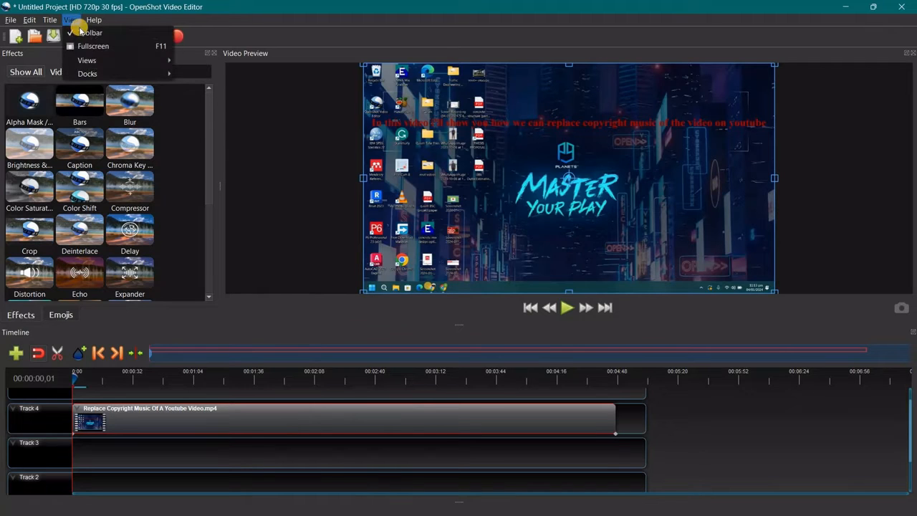
click(86, 73)
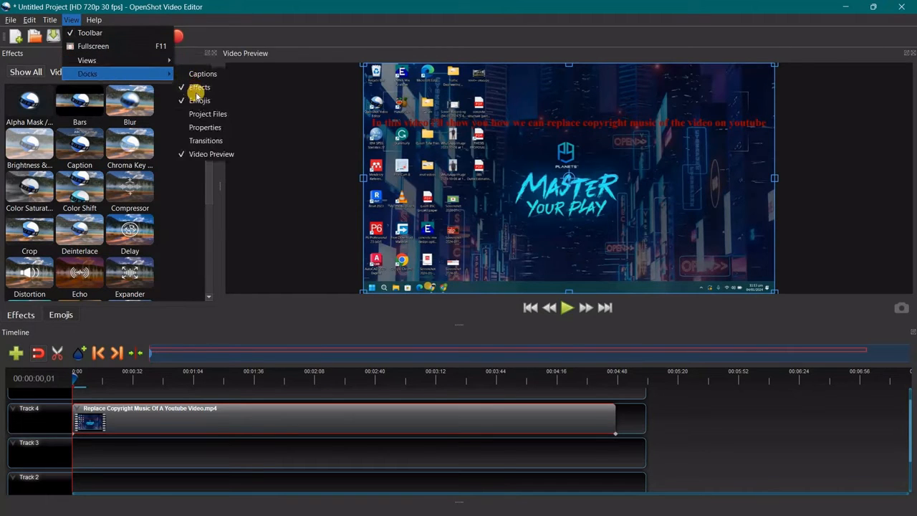
mouse_move(205, 127)
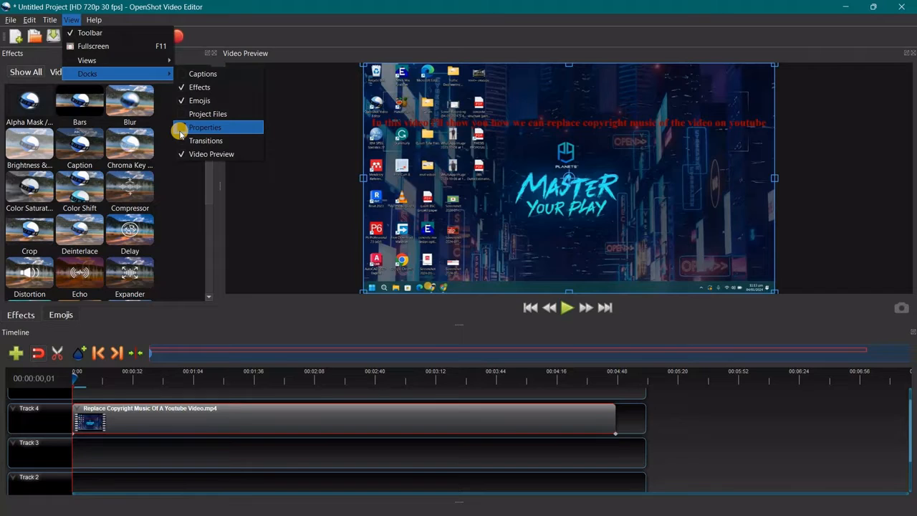
click(205, 127)
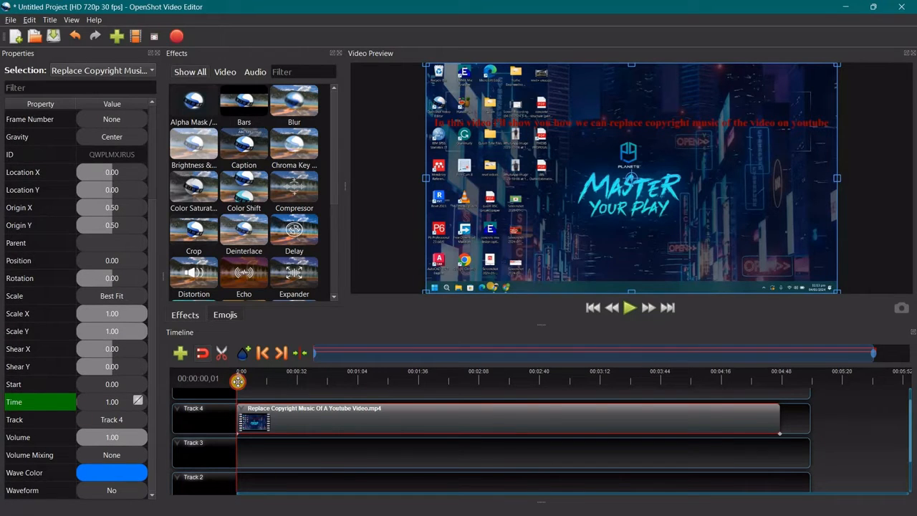
Drag the playhead to the clip's end and select the End property reading 287.17.
drag(237, 380, 555, 380)
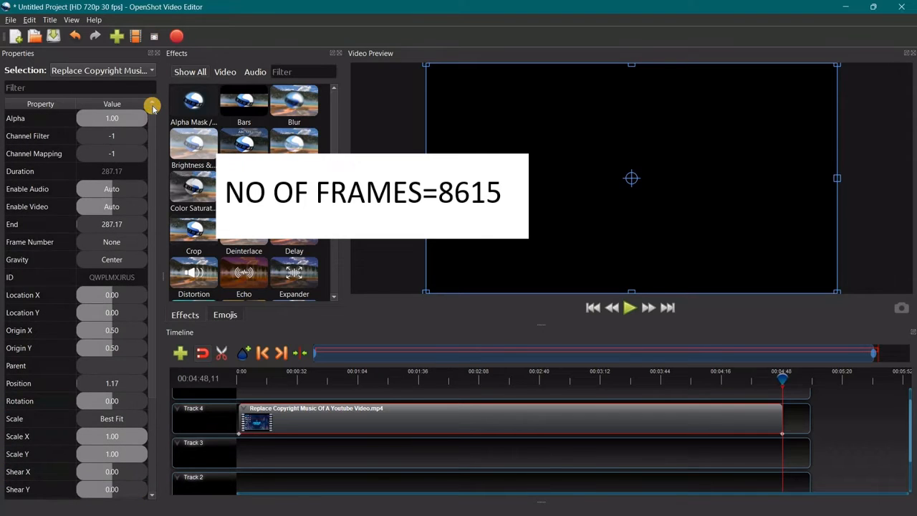
mouse_move(14, 233)
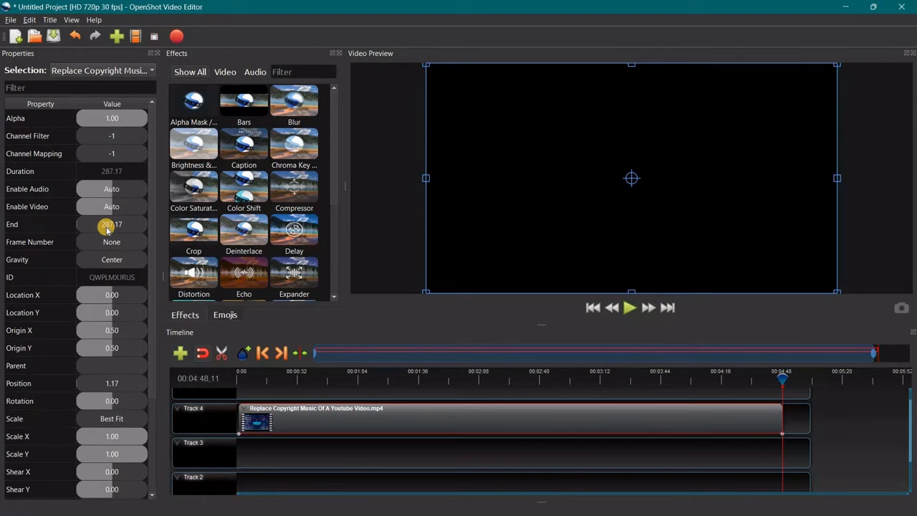
click(39, 224)
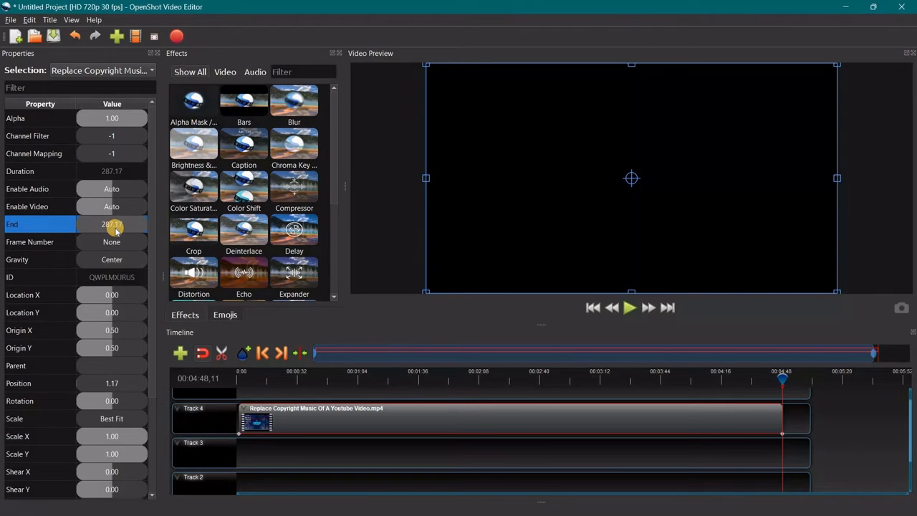
key(alt+tab)
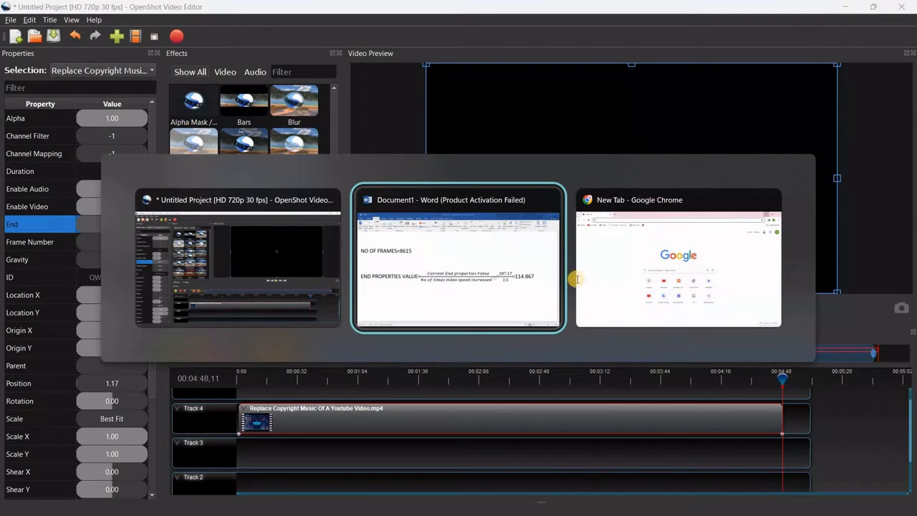
Select the computed End value 114.867 in the Word document.
click(457, 258)
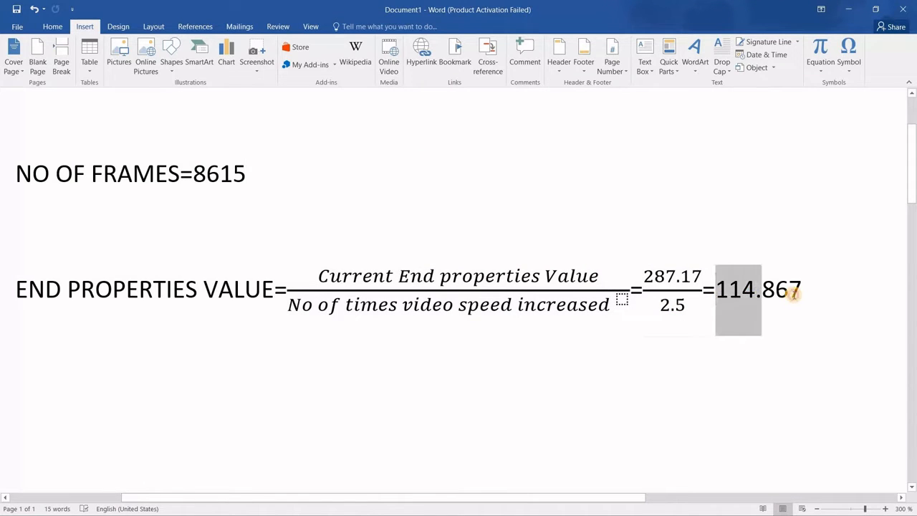
click(787, 290)
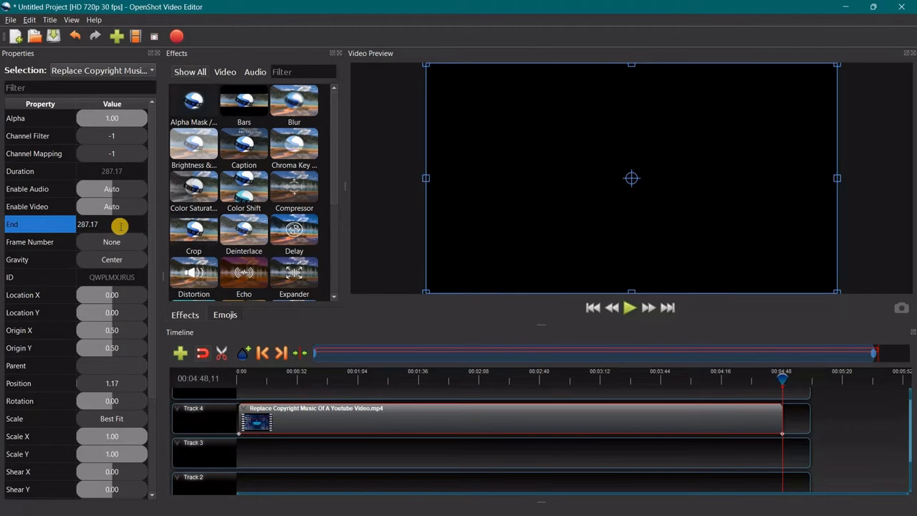
Enter 114.867 as the clip's End value.
text(114.867)
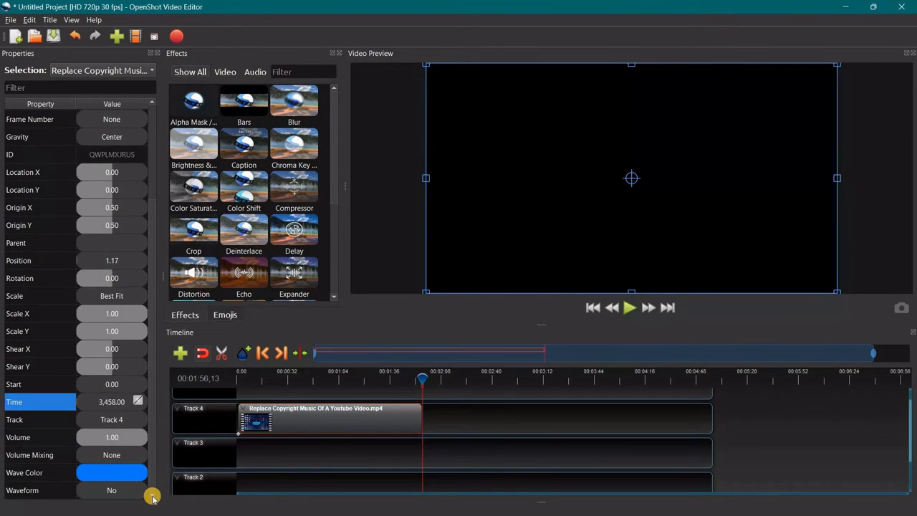
mouse_move(143, 393)
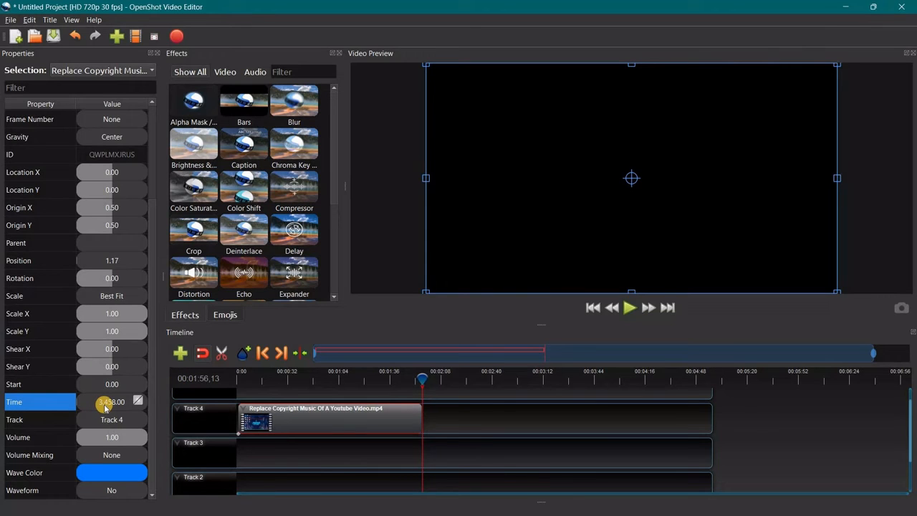
Set the clip's Time property to 8615 and return to the OpenShot project.
key(alt+tab)
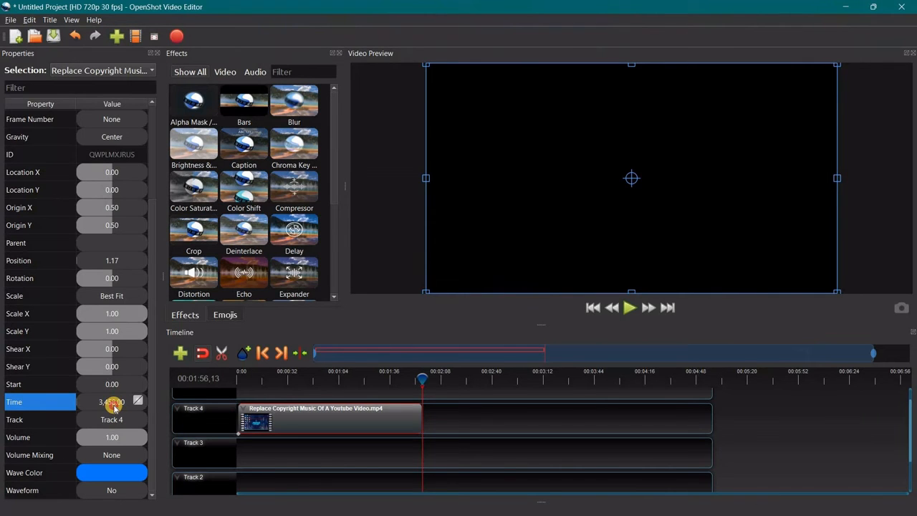
double_click(100, 401)
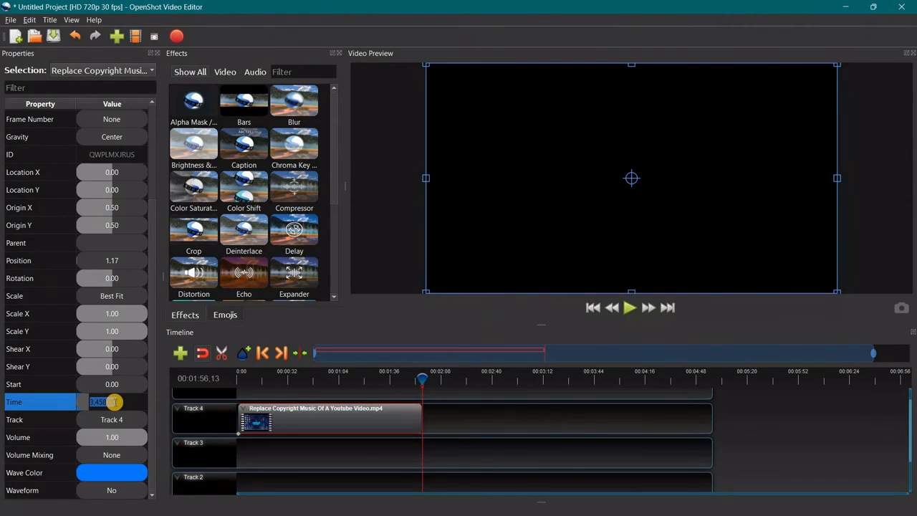
text(8615)
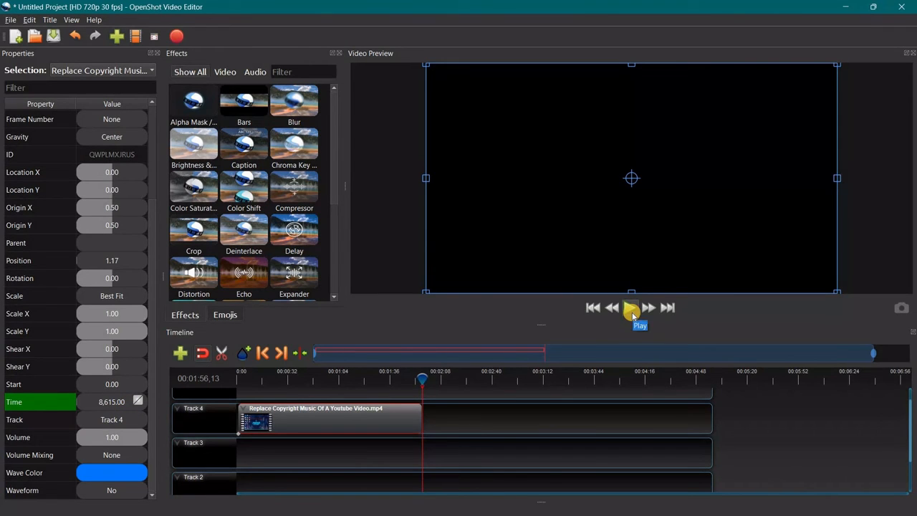
key(alt+tab)
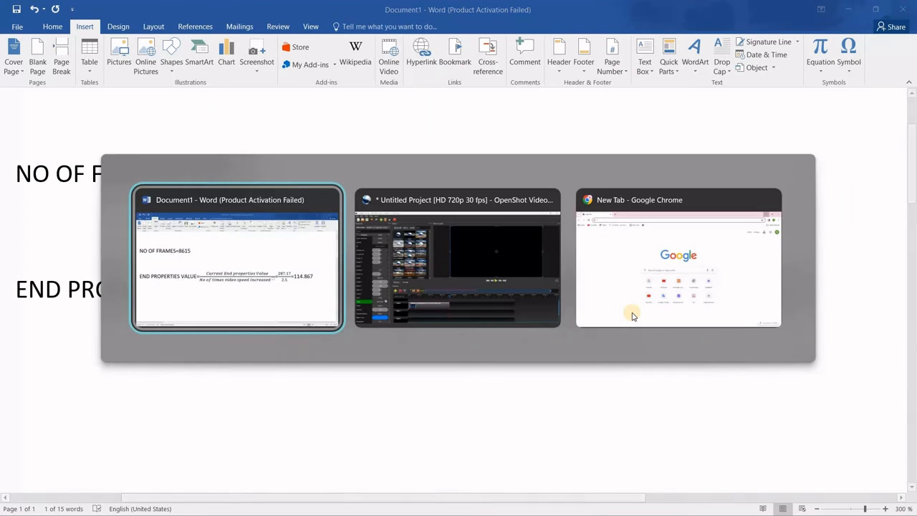
click(456, 258)
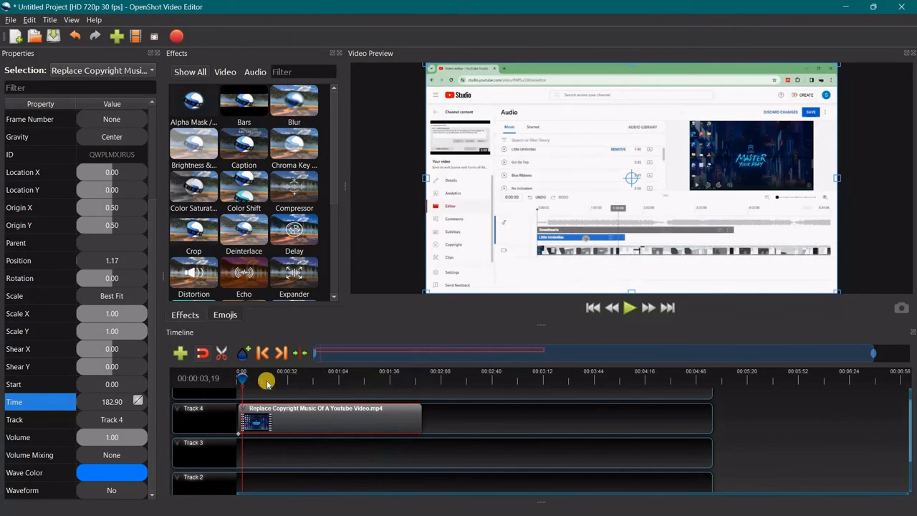
Play the sped-up clip in the preview, then stop it about ten seconds in.
click(628, 307)
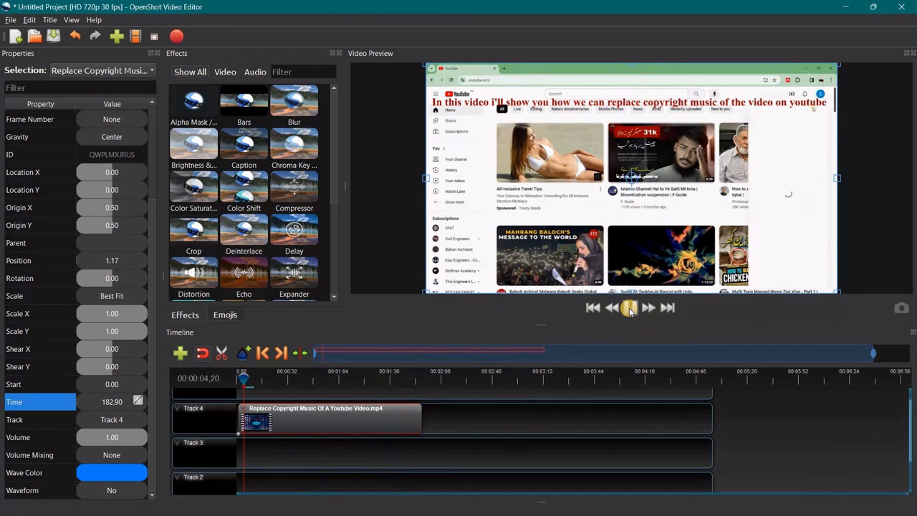
click(629, 307)
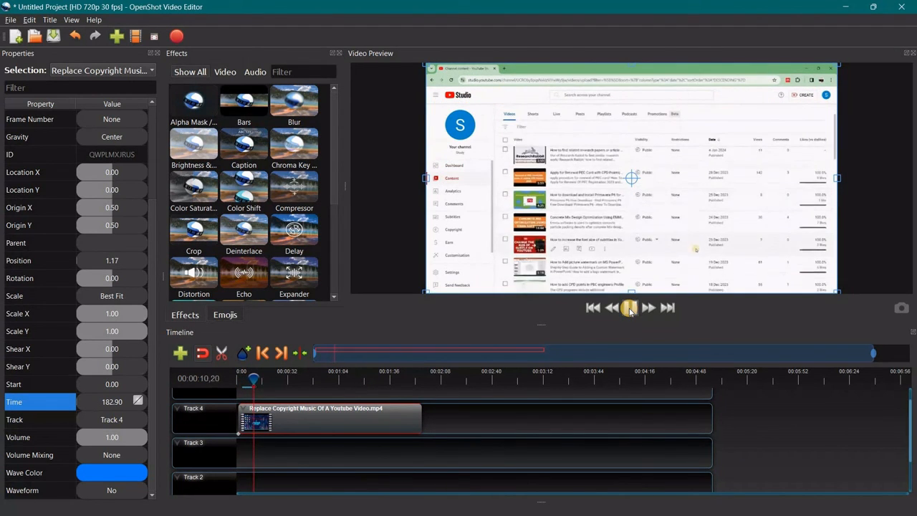
click(630, 307)
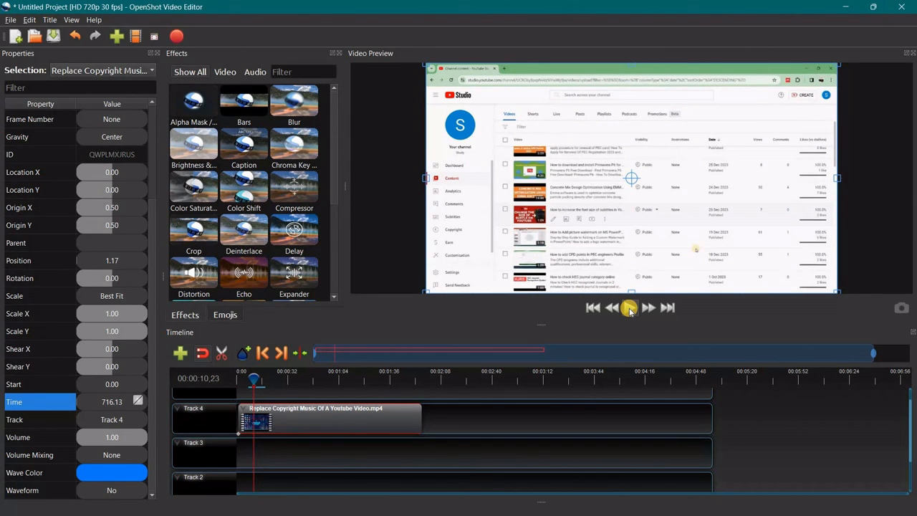